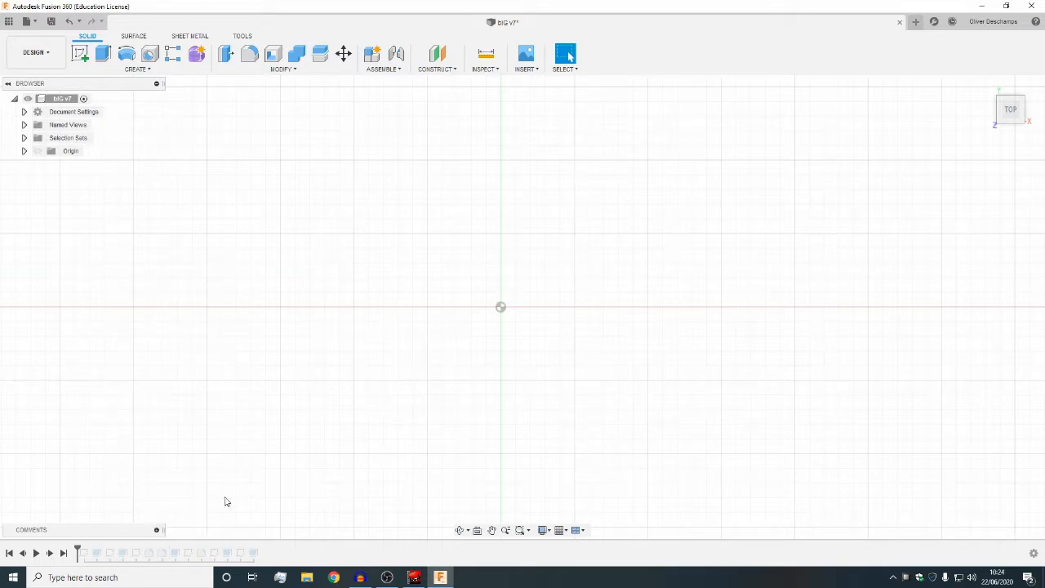
{"action": "mouse_move", "coordinate": [317, 231]}
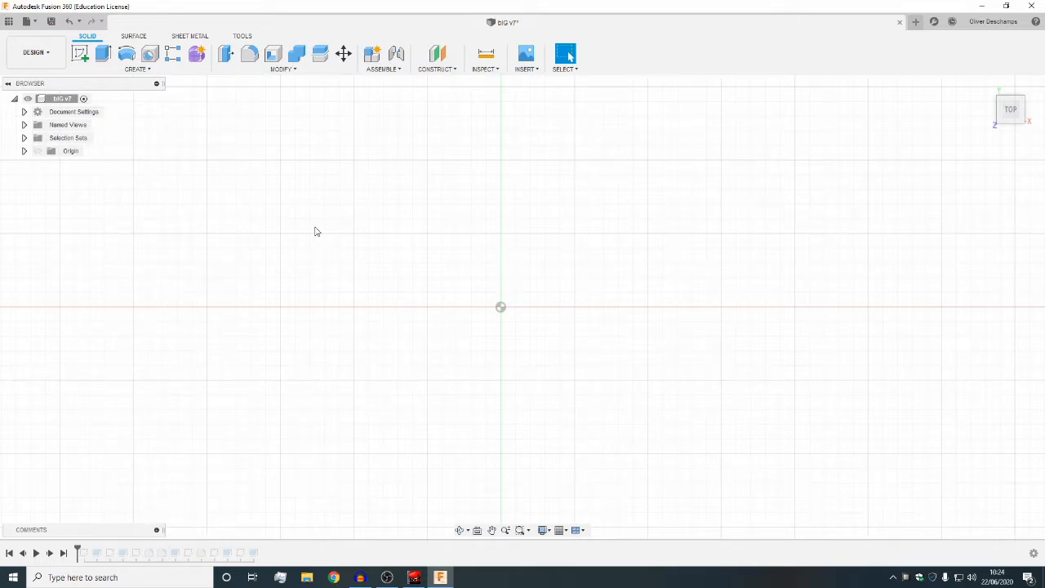
{"action": "mouse_move", "coordinate": [306, 243]}
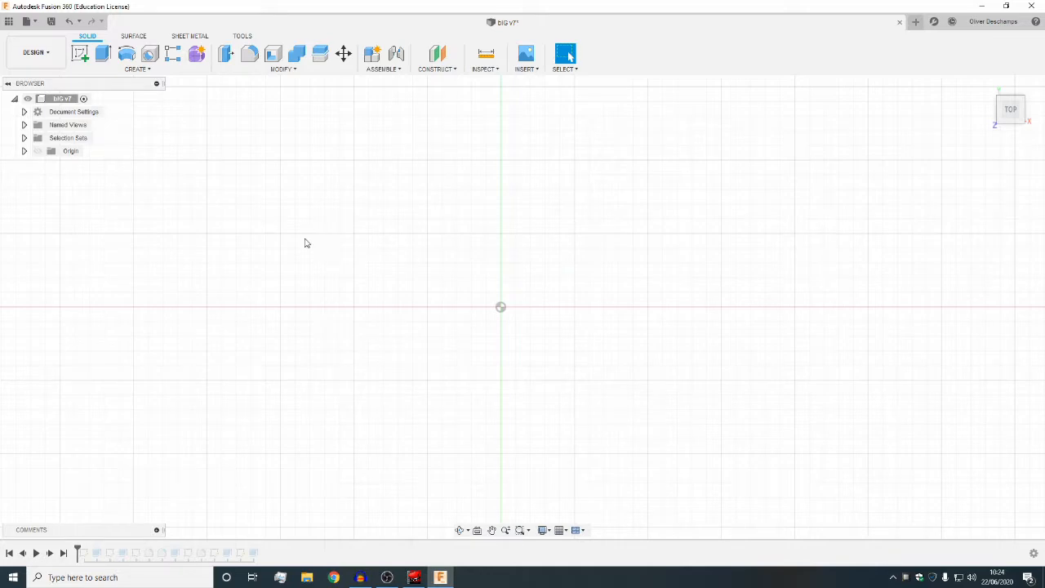
{"action": "mouse_move", "coordinate": [622, 337]}
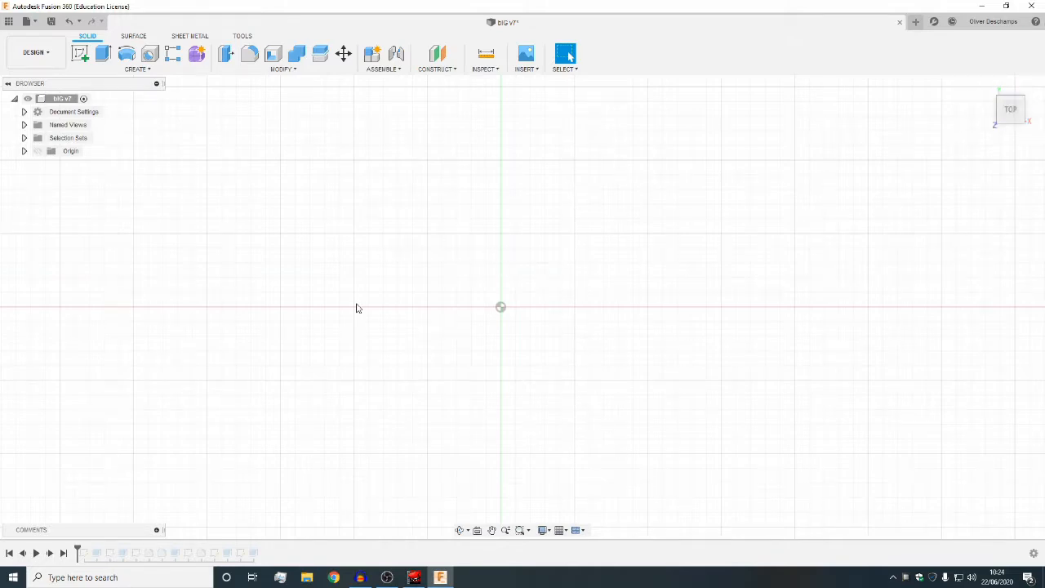
{"action": "mouse_move", "coordinate": [662, 272]}
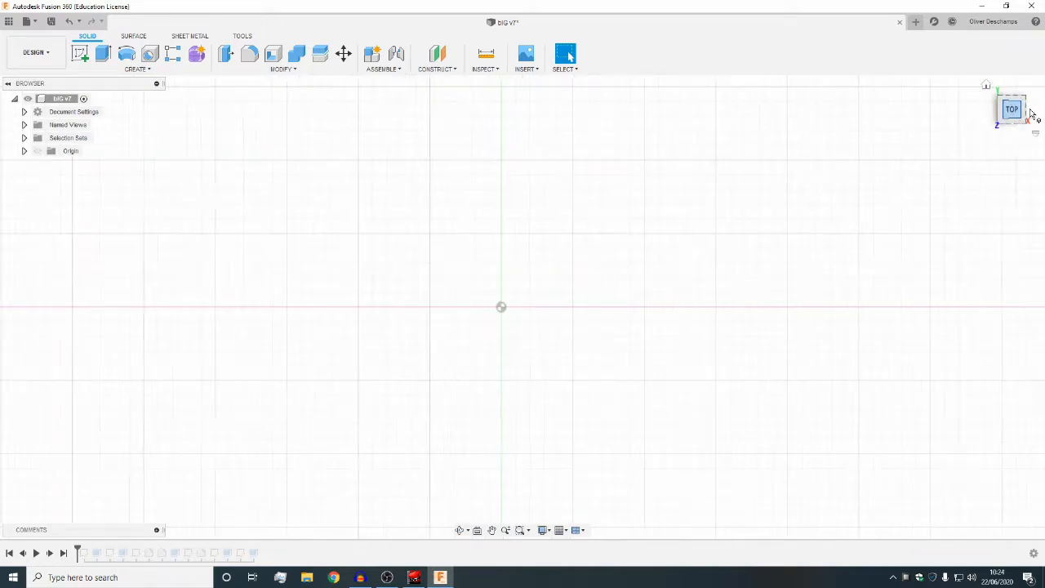
View the extruded ring blank (Ø18.80 bore, 4.00 wall) from the Top face of the ViewCube
{"action": "left_click", "coordinate": [1011, 108]}
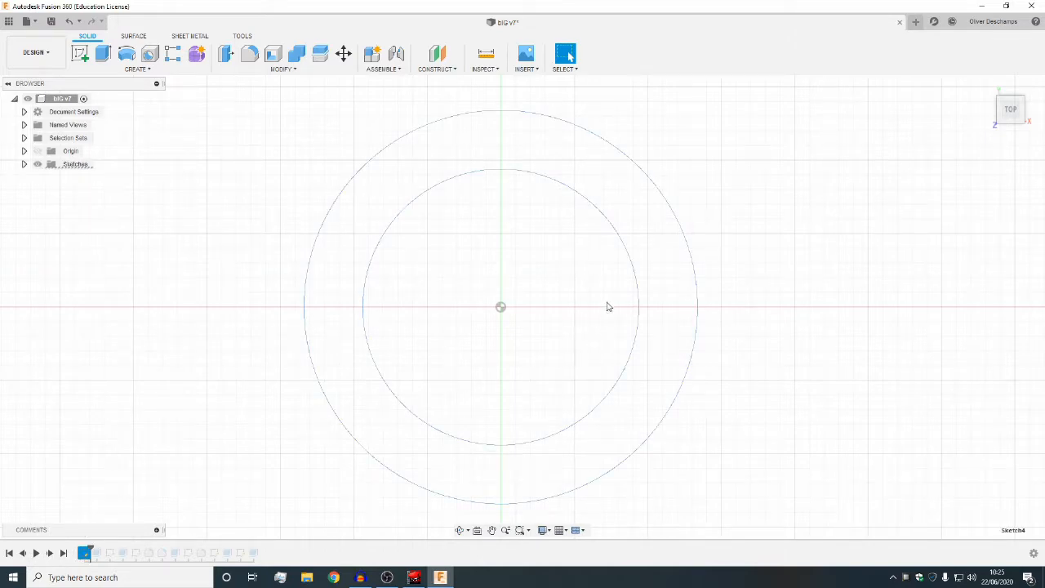
{"action": "mouse_move", "coordinate": [601, 172]}
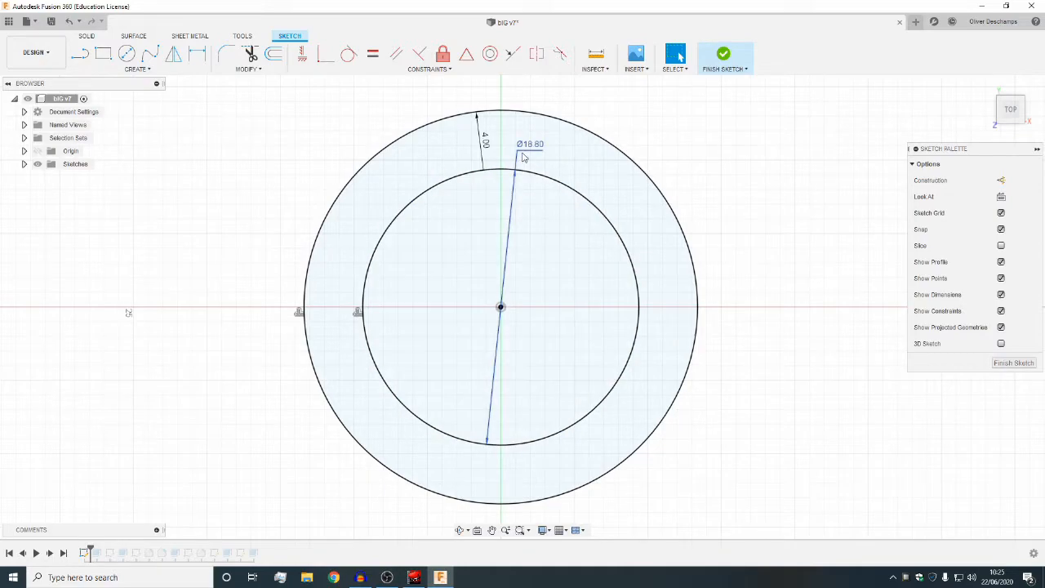
{"action": "mouse_move", "coordinate": [539, 155]}
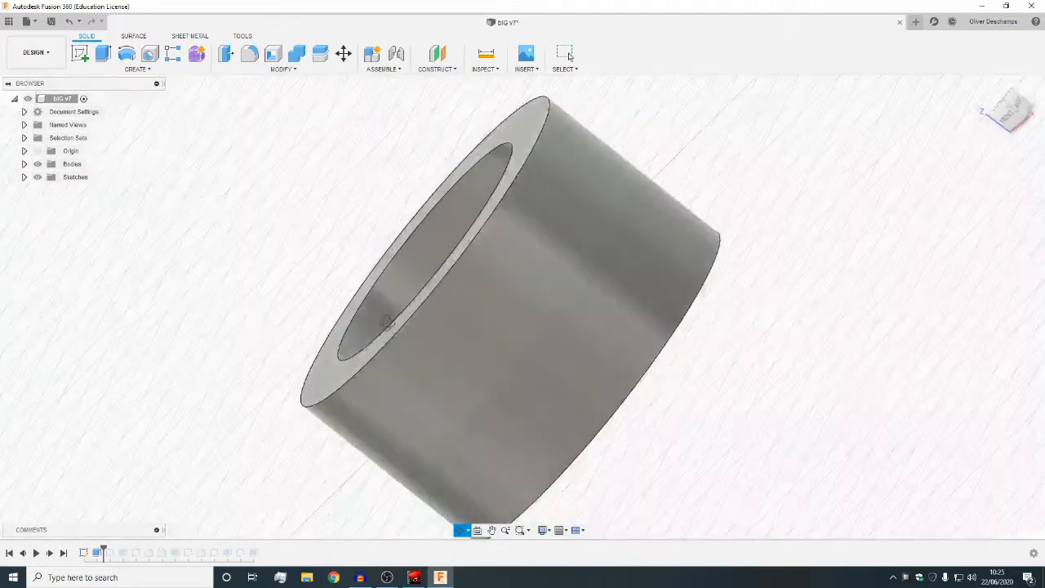
{"action": "left_click", "coordinate": [1009, 108]}
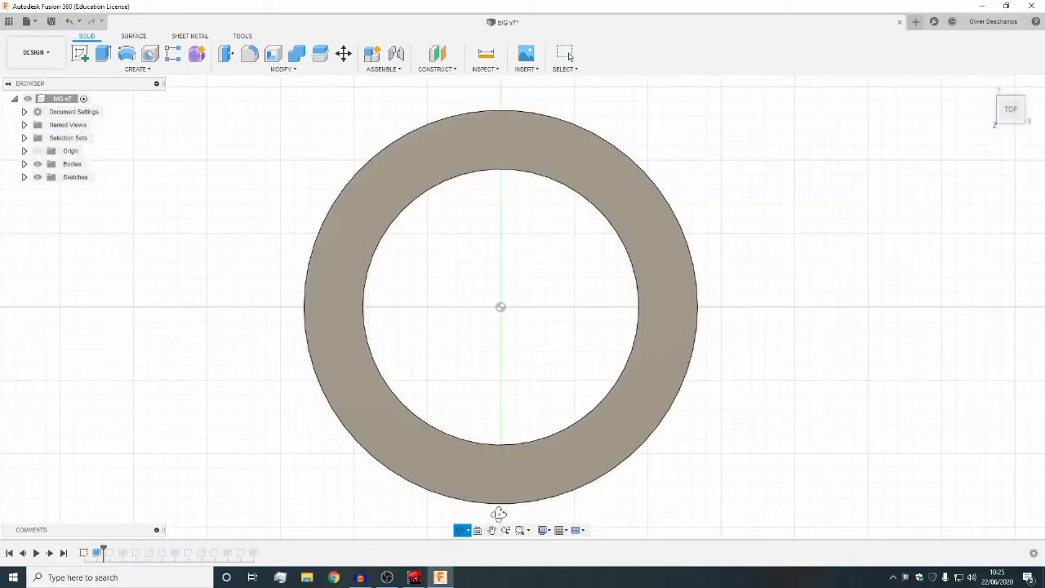
Reopen Sketch5 for the taper profile, cut the ring, and inspect the tall and low sides
{"action": "left_click", "coordinate": [565, 54]}
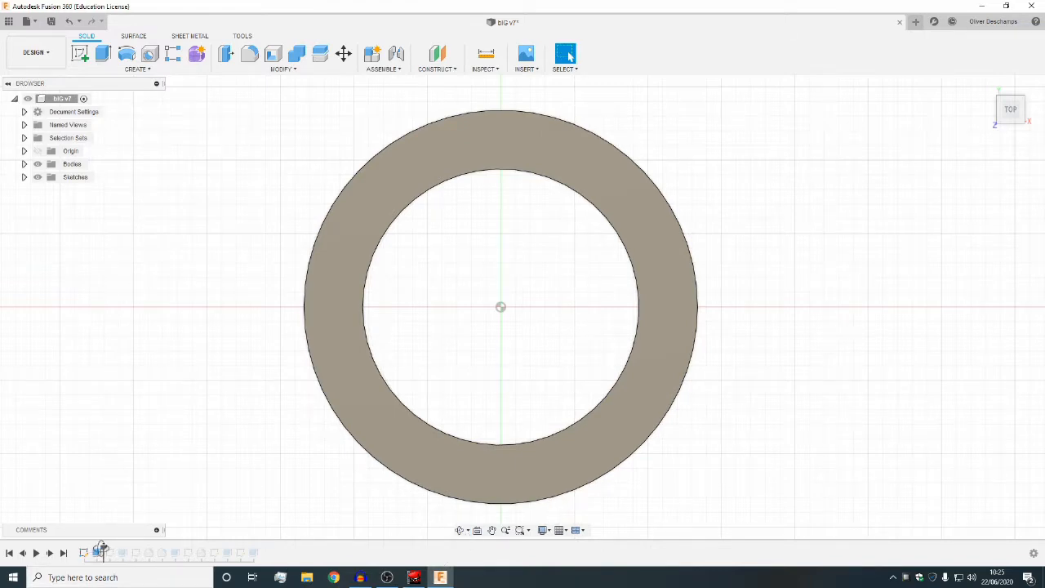
{"action": "mouse_move", "coordinate": [106, 552]}
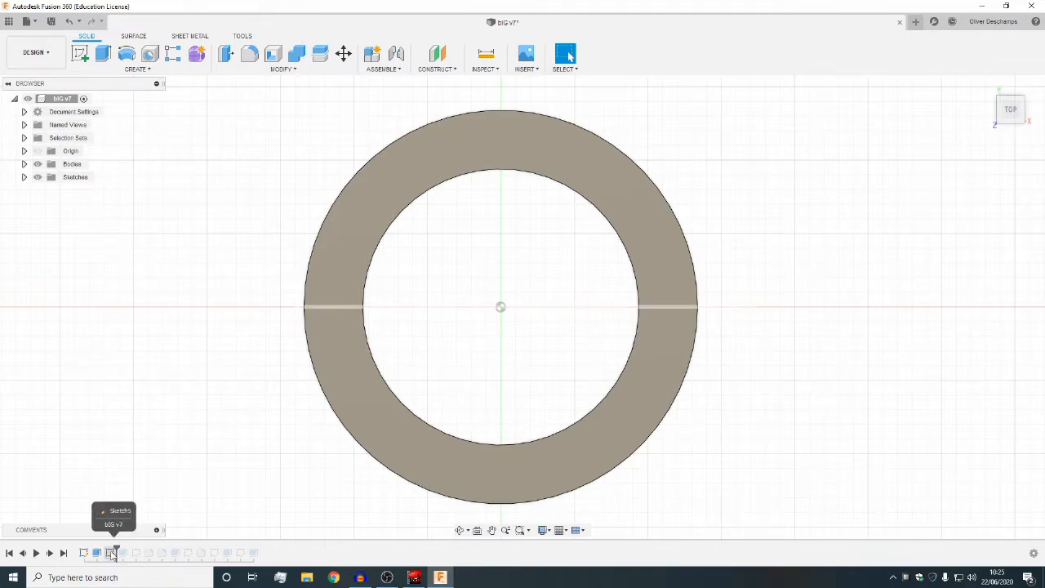
{"action": "right_click", "coordinate": [110, 553]}
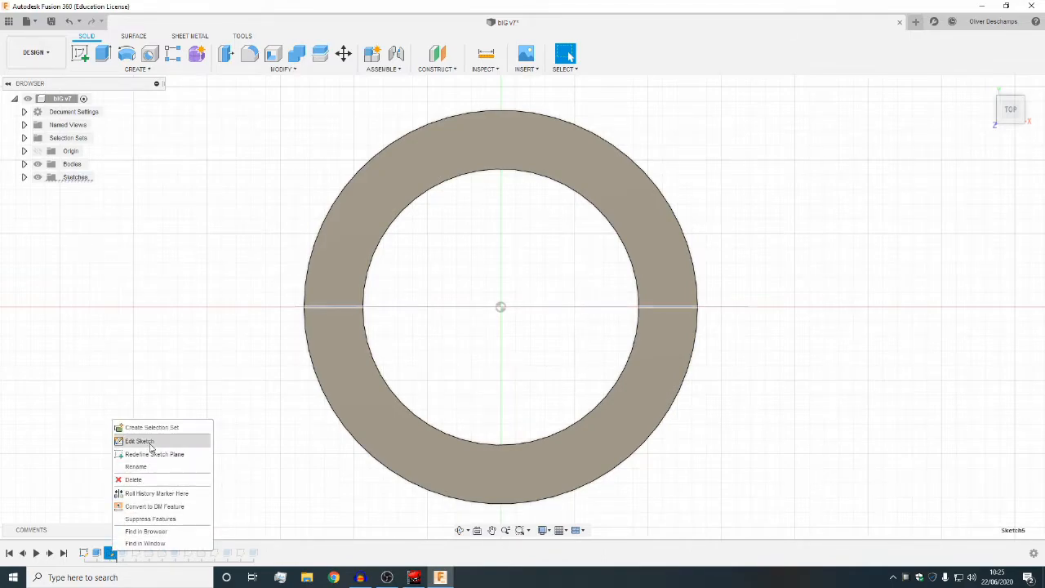
{"action": "left_click", "coordinate": [139, 441]}
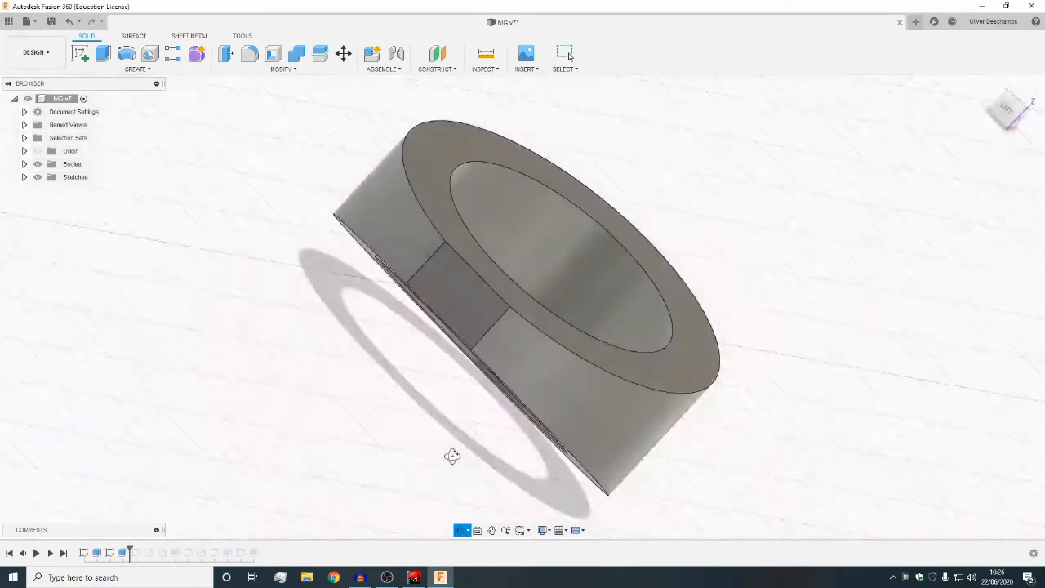
{"action": "left_click_drag", "start_coordinate": [452, 455], "coordinate": [351, 351]}
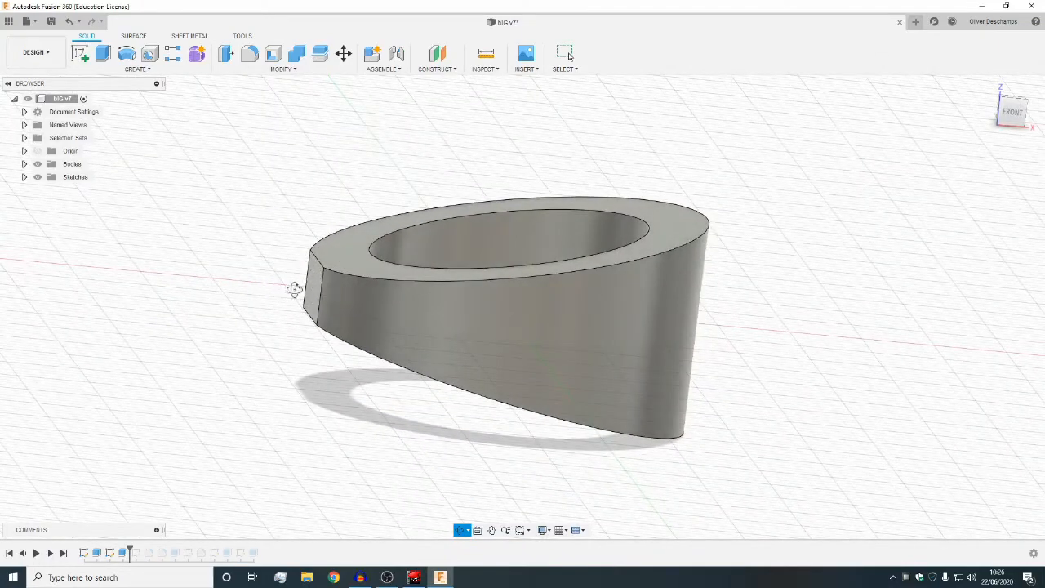
{"action": "left_click_drag", "start_coordinate": [293, 289], "coordinate": [447, 343]}
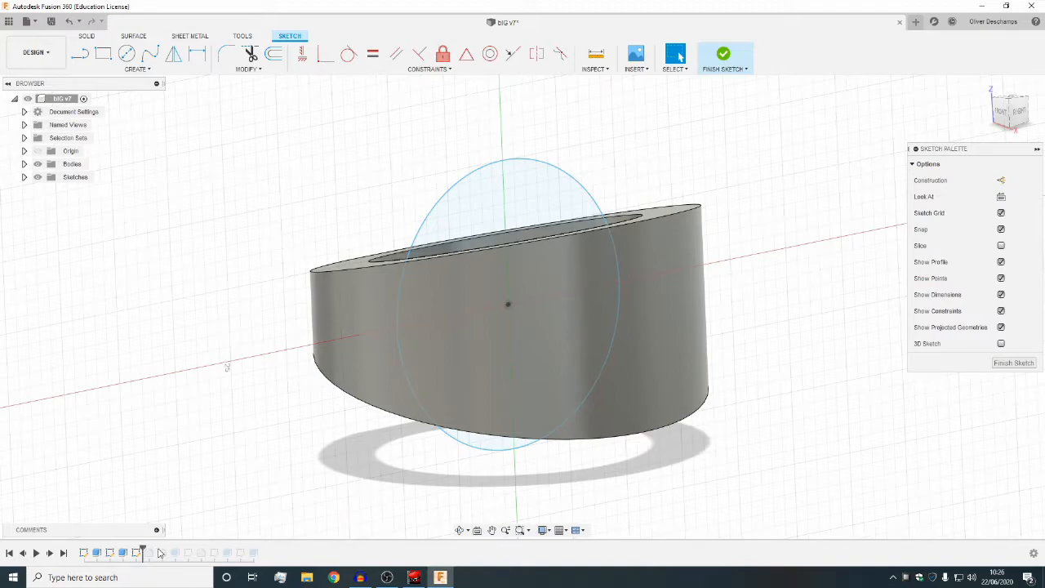
Finish the circle sketch and restore Fillet7 so the band gets its rounded, domed outer surface
{"action": "left_click", "coordinate": [723, 54]}
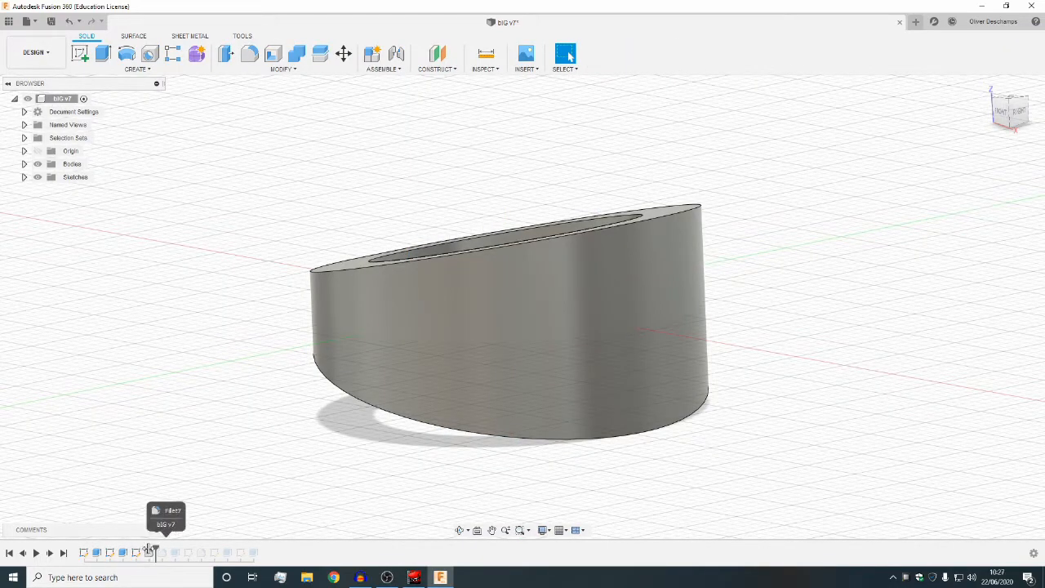
{"action": "left_click", "coordinate": [155, 553]}
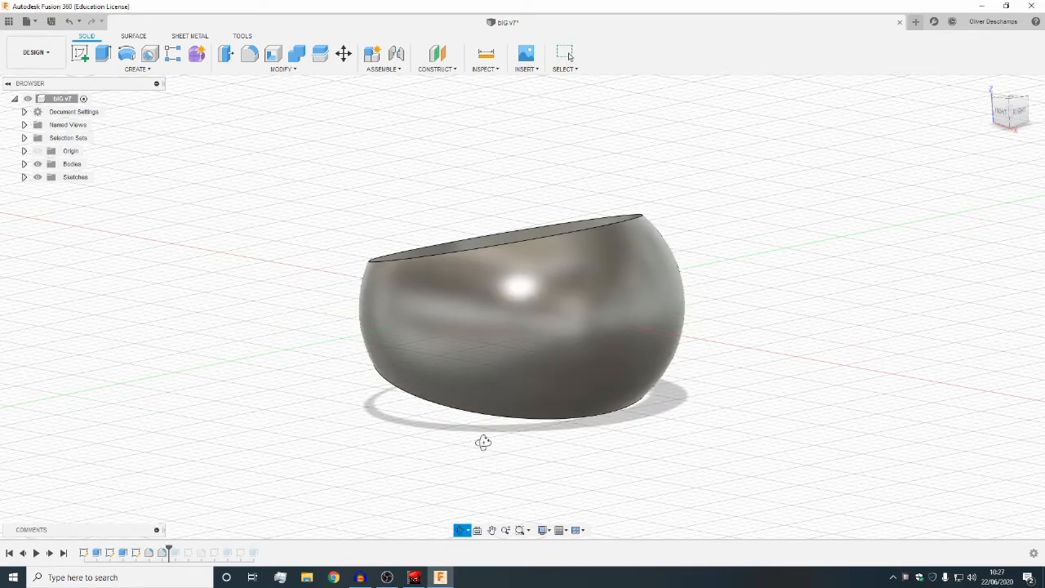
{"action": "left_click_drag", "start_coordinate": [483, 441], "coordinate": [567, 479]}
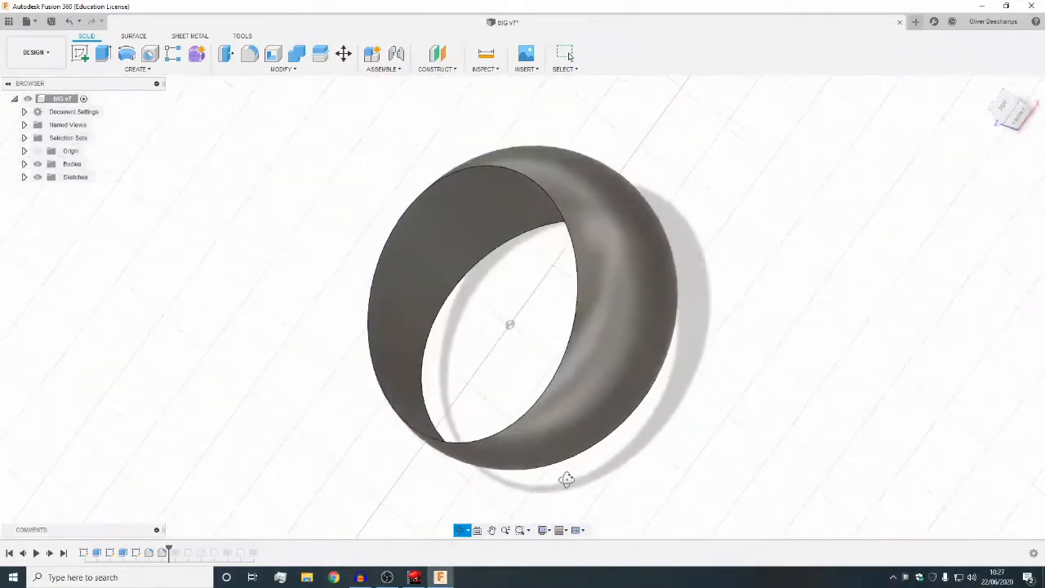
{"action": "left_click_drag", "start_coordinate": [565, 479], "coordinate": [532, 473]}
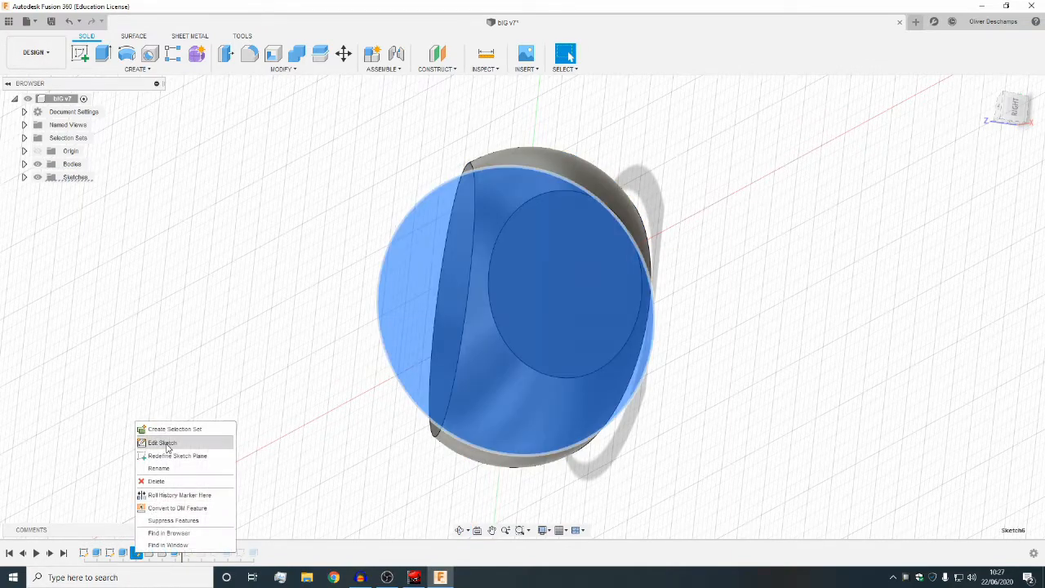
Edit Sketch6 so the inner circle is Ø22 mm with the outer circle 3 mm beyond it
{"action": "left_click", "coordinate": [162, 442]}
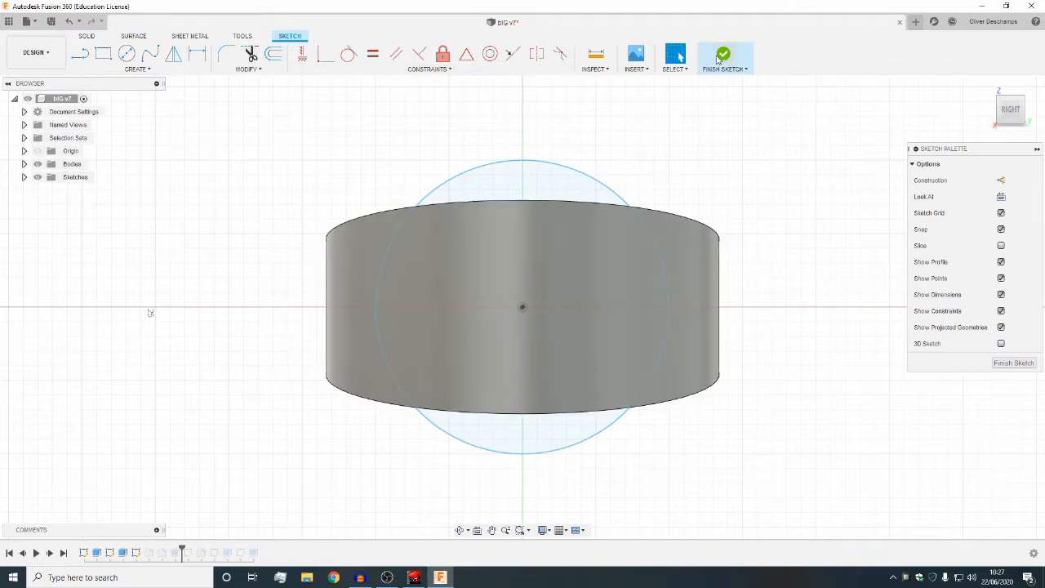
{"action": "left_click", "coordinate": [722, 54]}
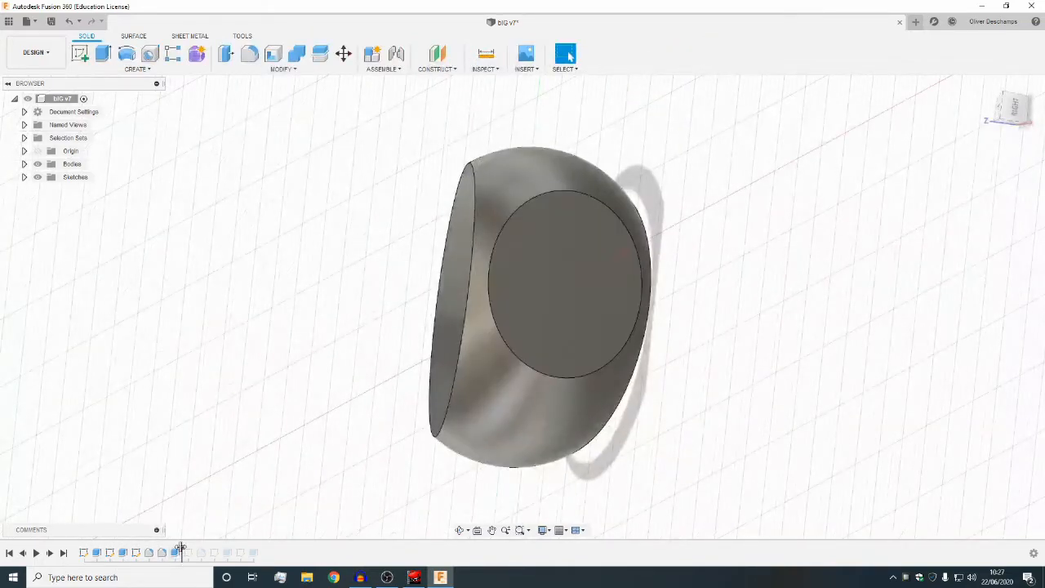
{"action": "left_click", "coordinate": [189, 552]}
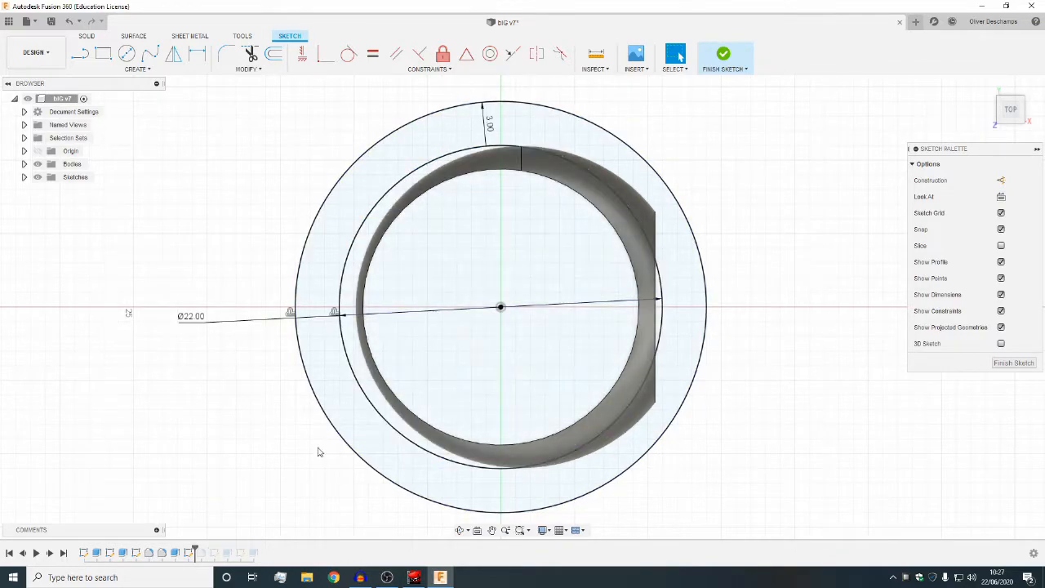
Finish the dimensioned circle sketch and view the flat oval signet face from above
{"action": "left_click", "coordinate": [723, 54]}
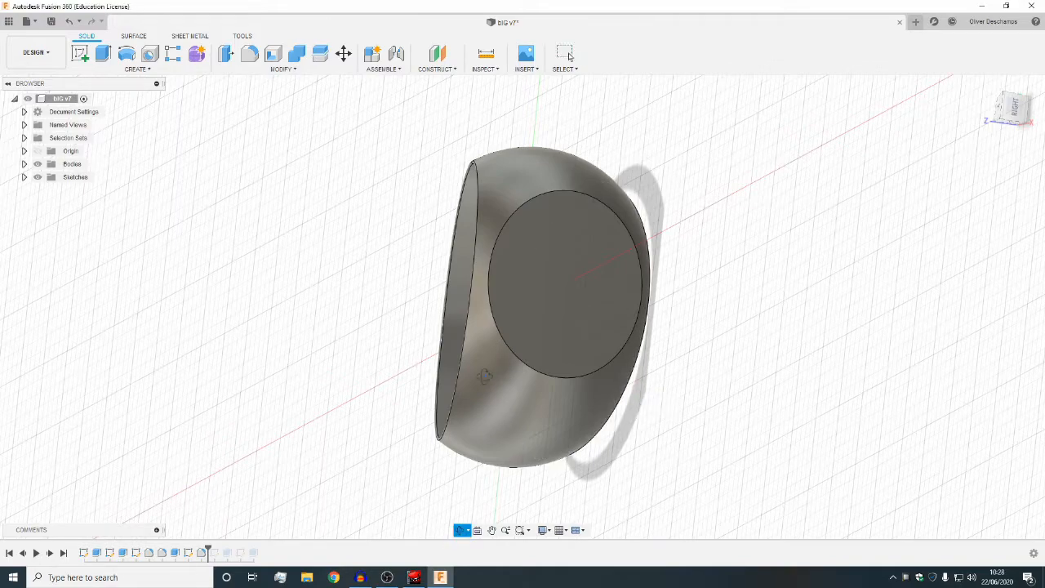
{"action": "left_click_drag", "start_coordinate": [486, 376], "coordinate": [412, 420]}
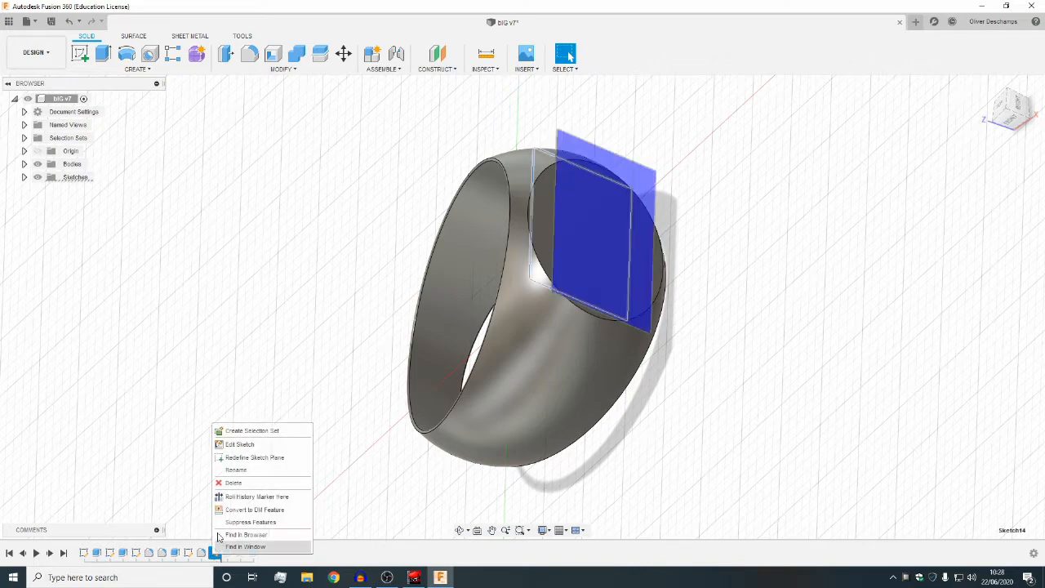
Review the OD logo sketch, then try trial text 'erfwefwe' at the ring centre and cancel it
{"action": "left_click", "coordinate": [240, 444]}
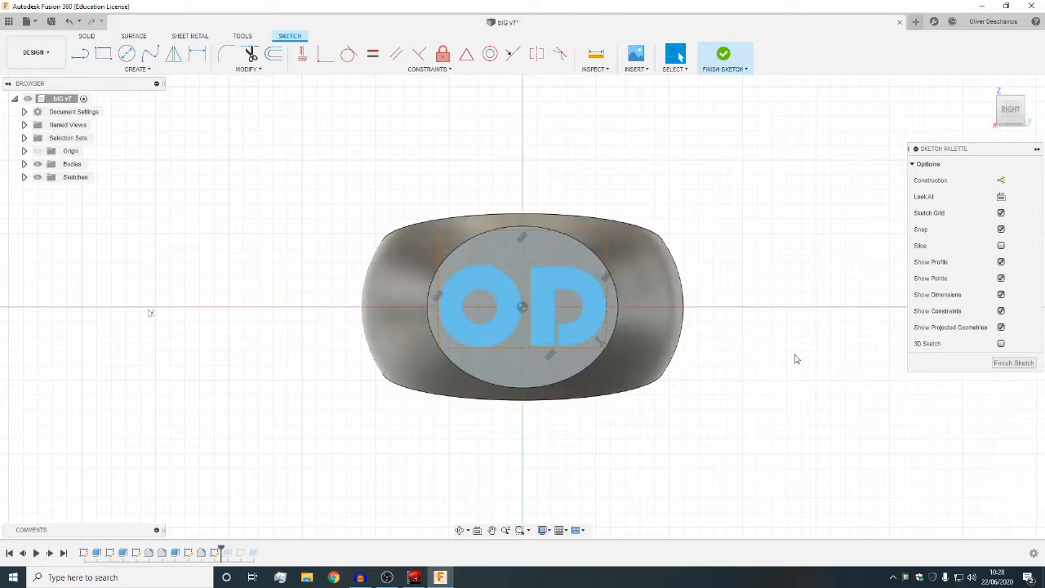
{"action": "mouse_move", "coordinate": [764, 387]}
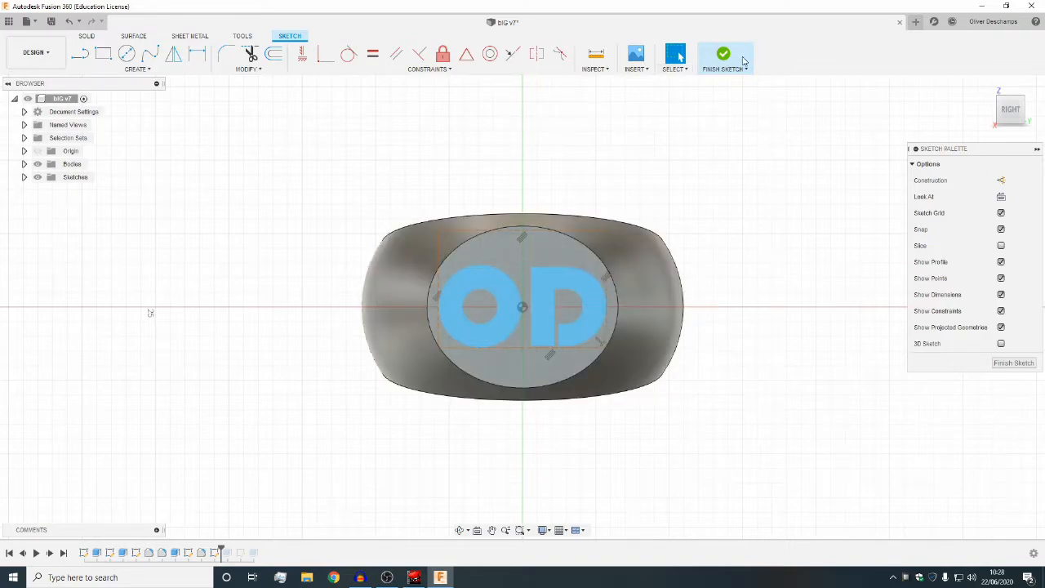
{"action": "left_click", "coordinate": [723, 54]}
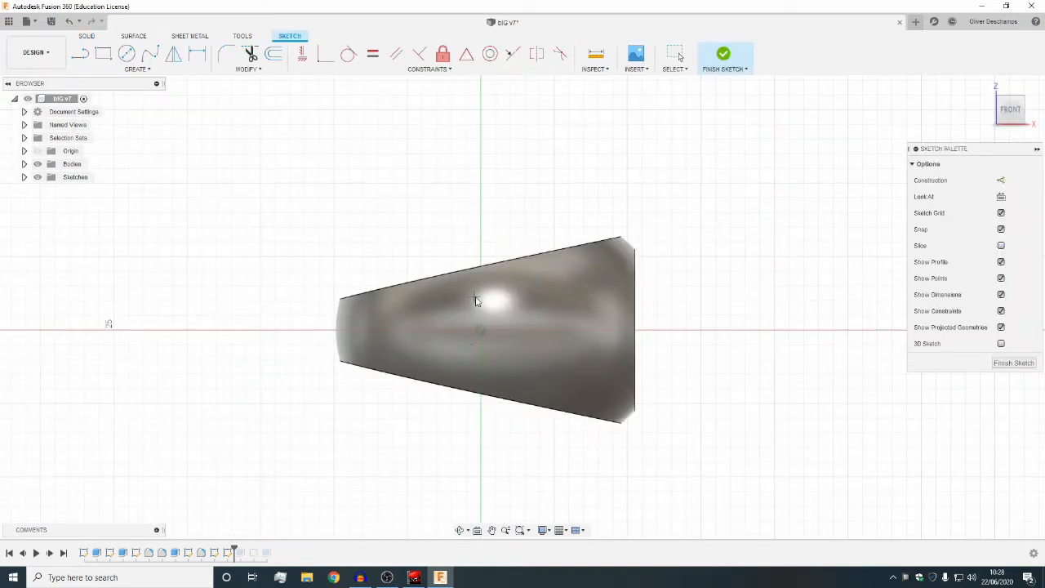
{"action": "left_click", "coordinate": [481, 331]}
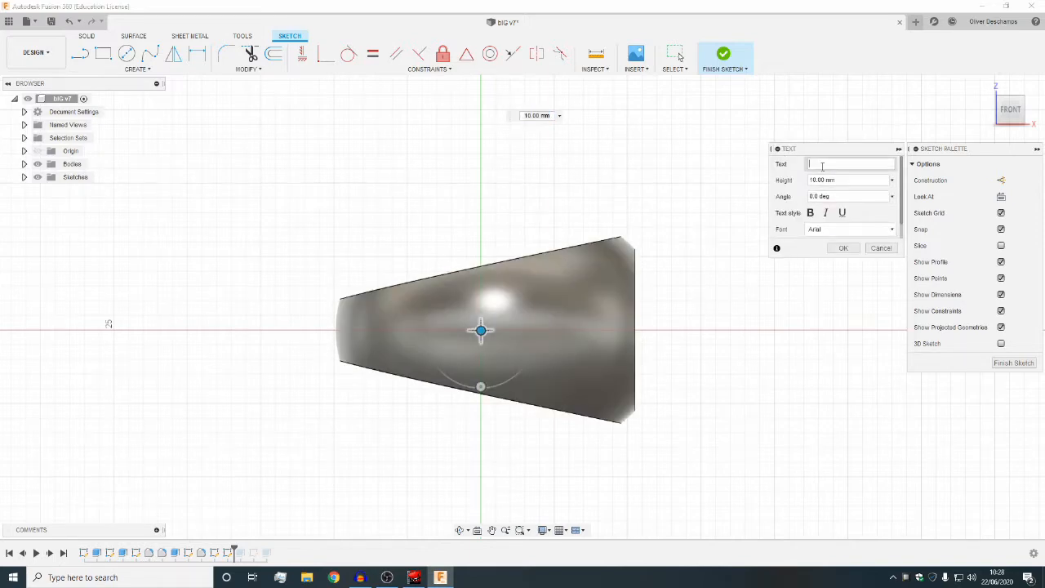
{"action": "type", "text": "erfwefwe"}
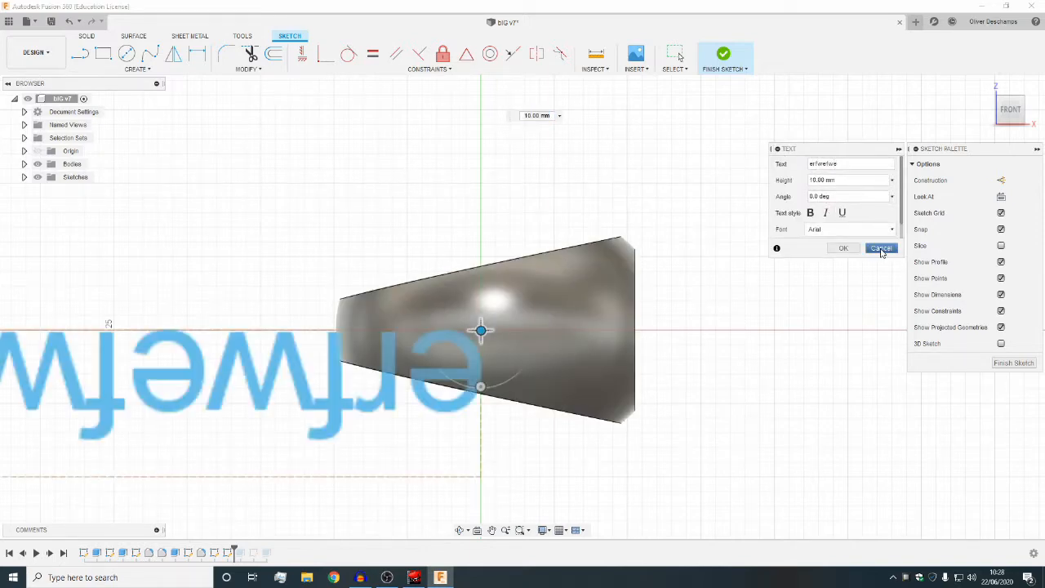
{"action": "mouse_move", "coordinate": [882, 247]}
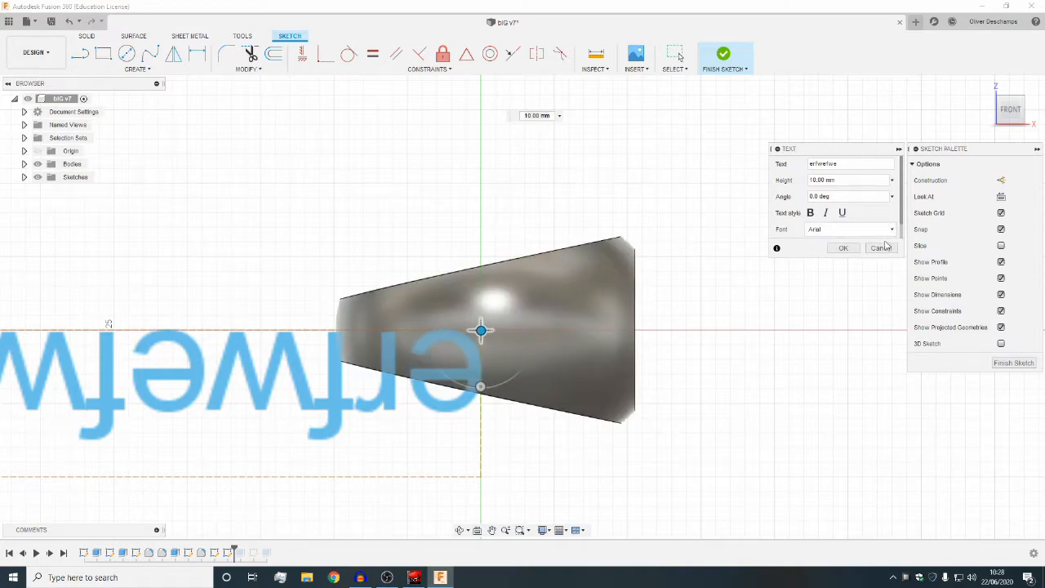
{"action": "left_click", "coordinate": [880, 247]}
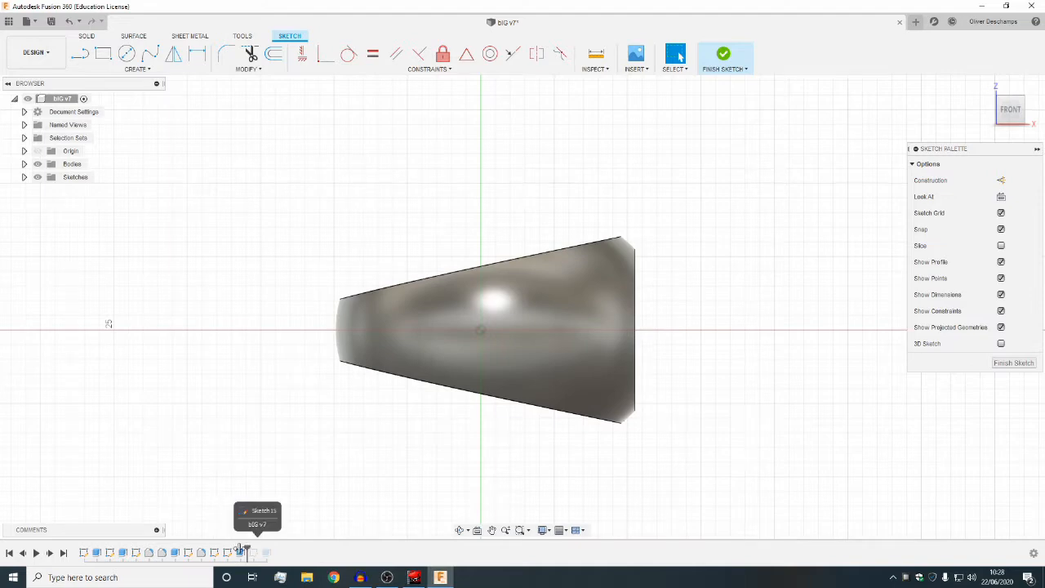
Leave the sketch and look at the ring's top face where the logo will sit
{"action": "left_click", "coordinate": [722, 57]}
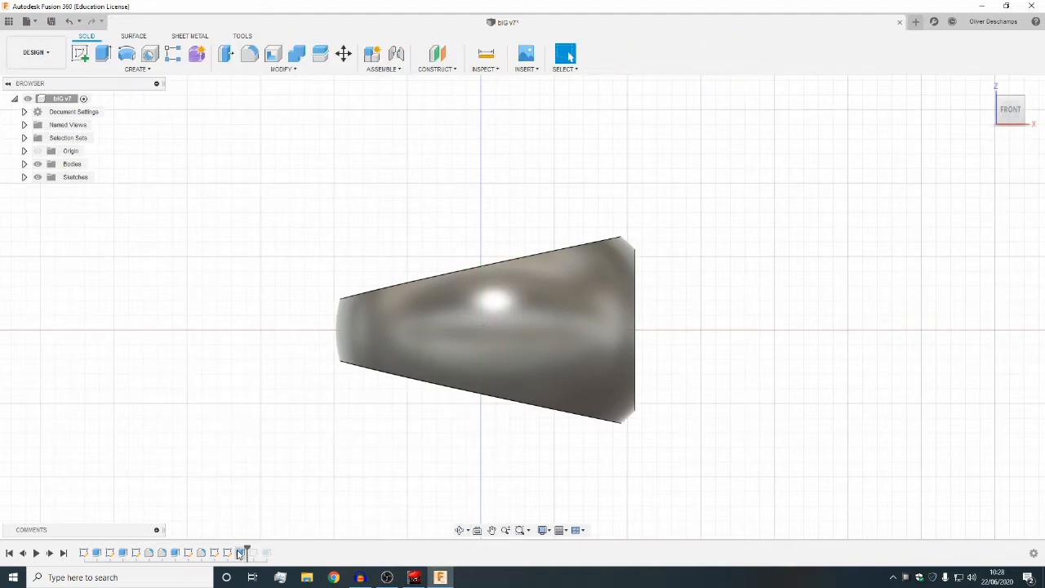
{"action": "mouse_move", "coordinate": [461, 530]}
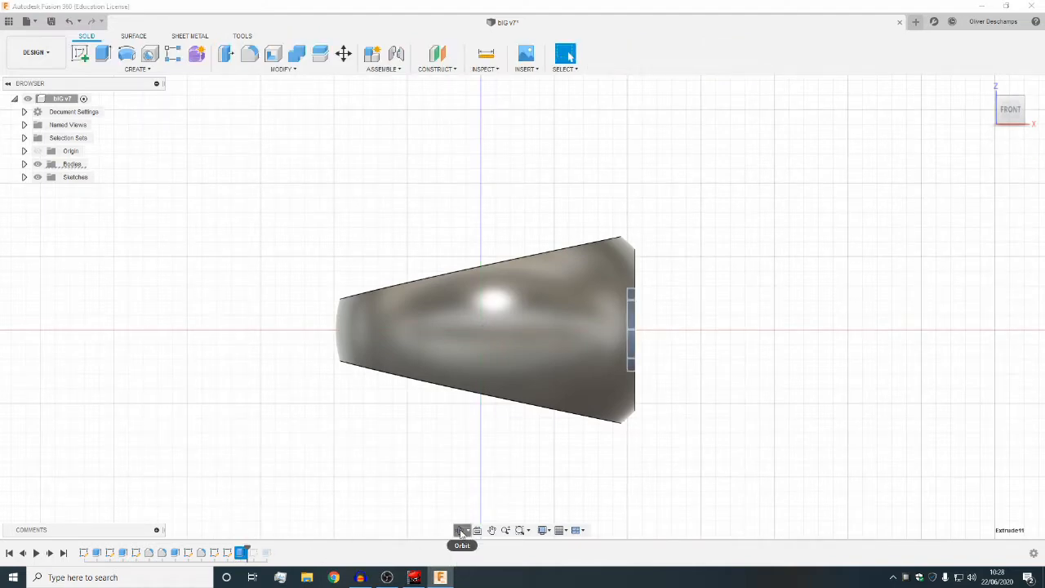
{"action": "left_click_drag", "start_coordinate": [486, 330], "coordinate": [414, 432]}
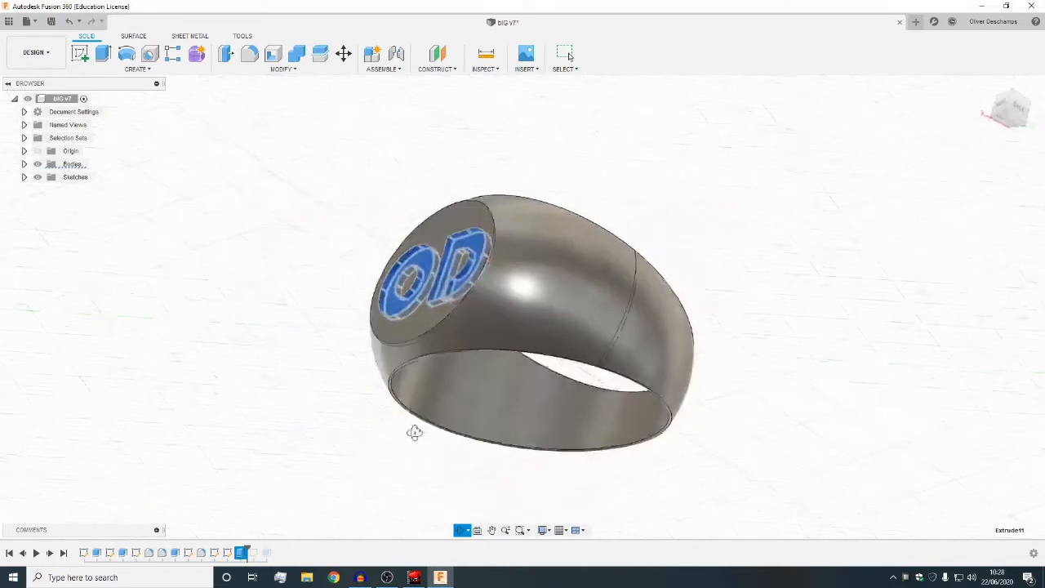
{"action": "left_click_drag", "start_coordinate": [414, 433], "coordinate": [490, 389]}
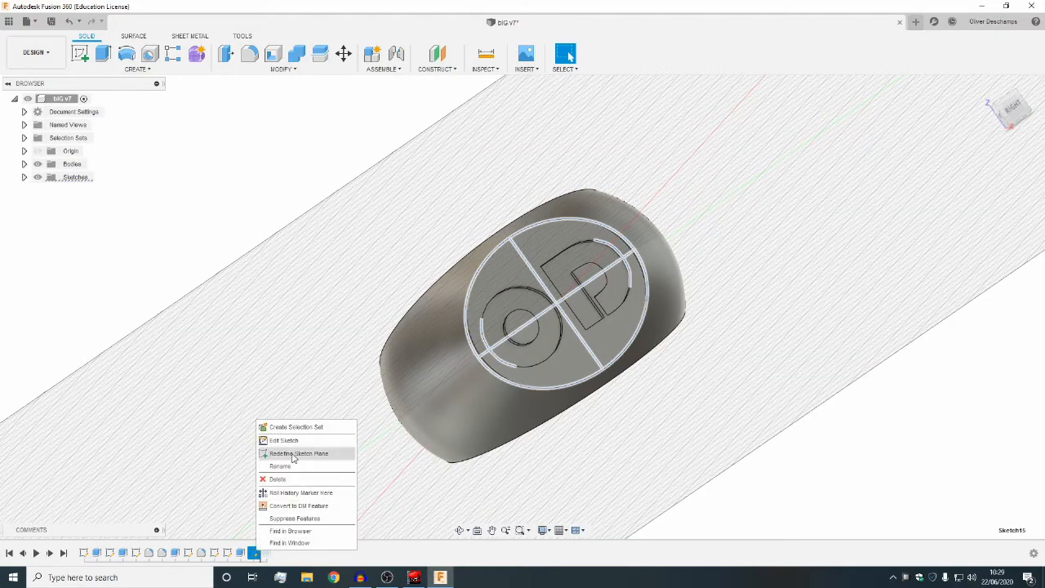
Redefine Sketch15 onto the oval face and replay the timeline so the OD logo embosses
{"action": "left_click", "coordinate": [283, 440]}
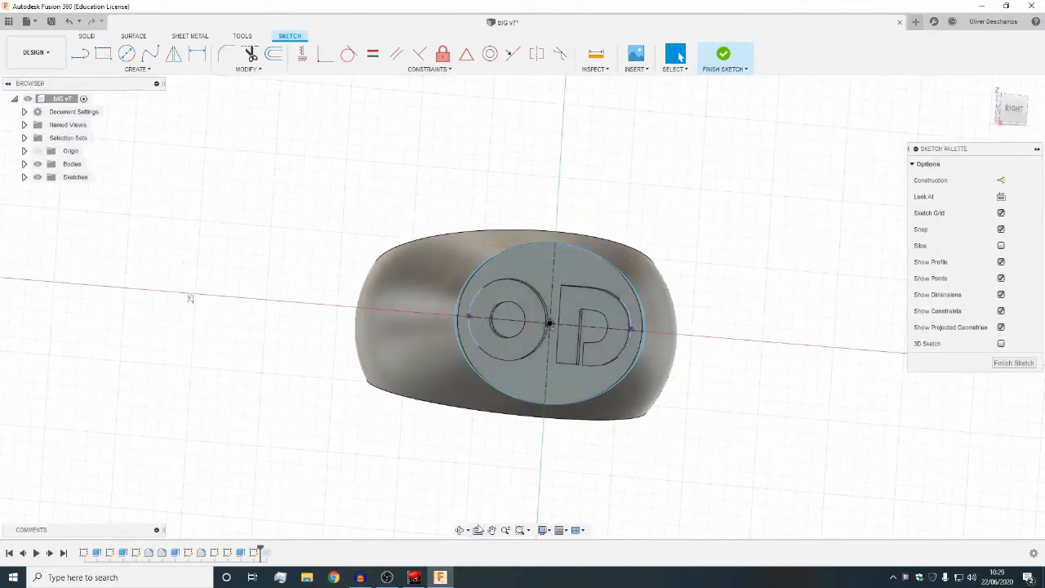
{"action": "left_click", "coordinate": [722, 53]}
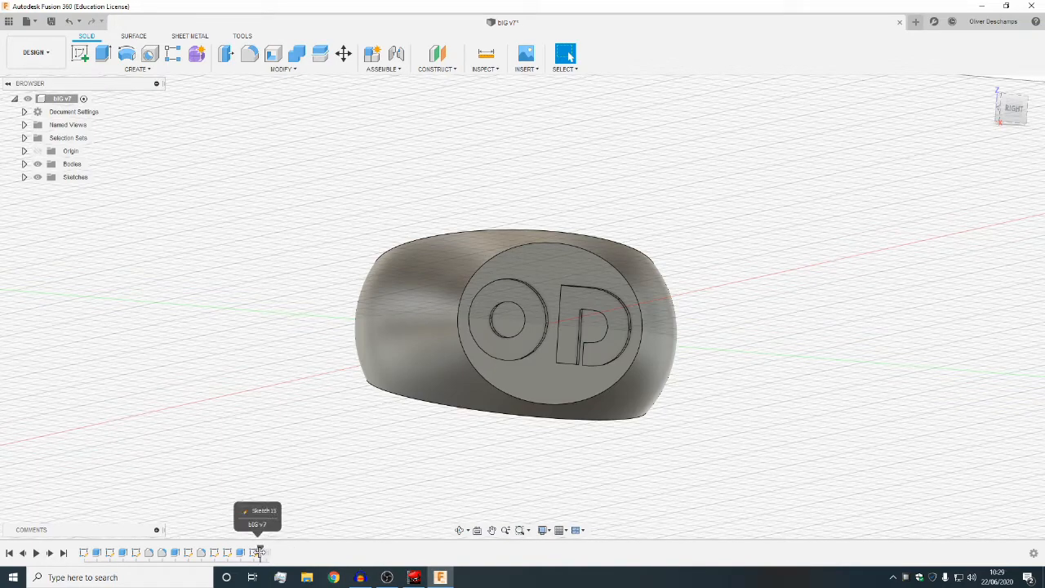
{"action": "left_click", "coordinate": [259, 552]}
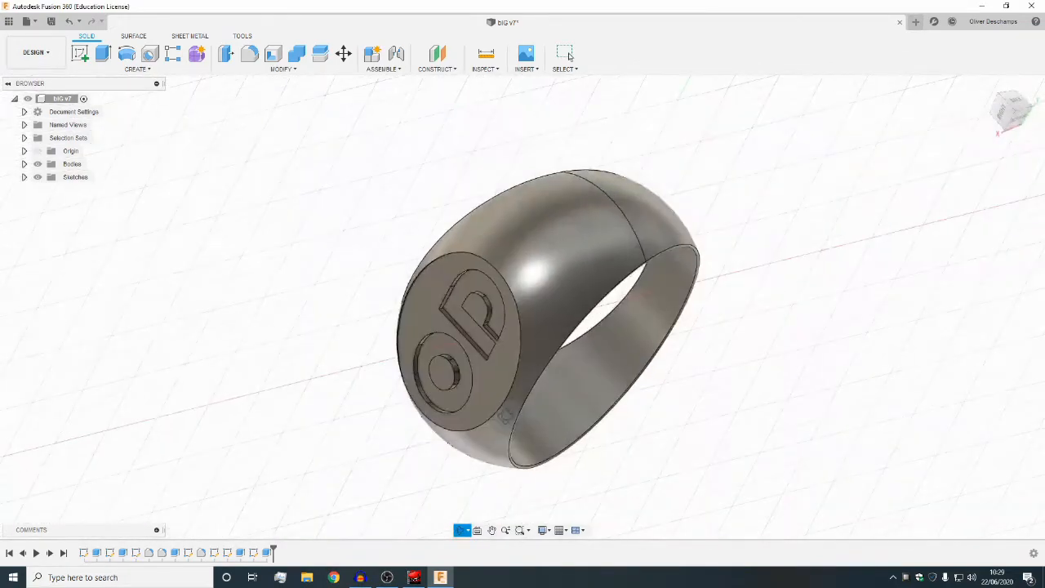
{"action": "left_click_drag", "start_coordinate": [531, 326], "coordinate": [400, 485]}
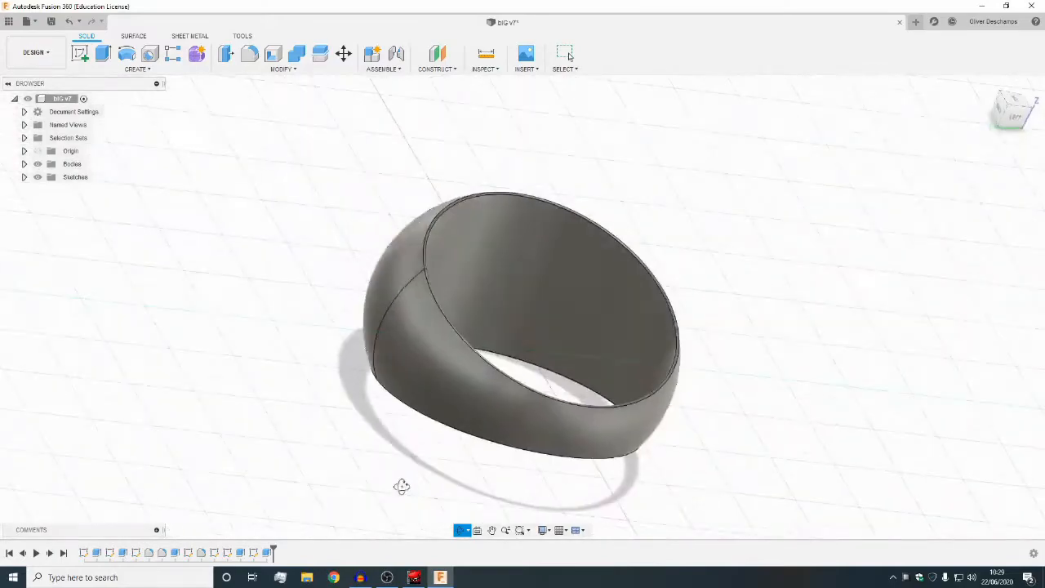
{"action": "left_click_drag", "start_coordinate": [400, 486], "coordinate": [636, 453]}
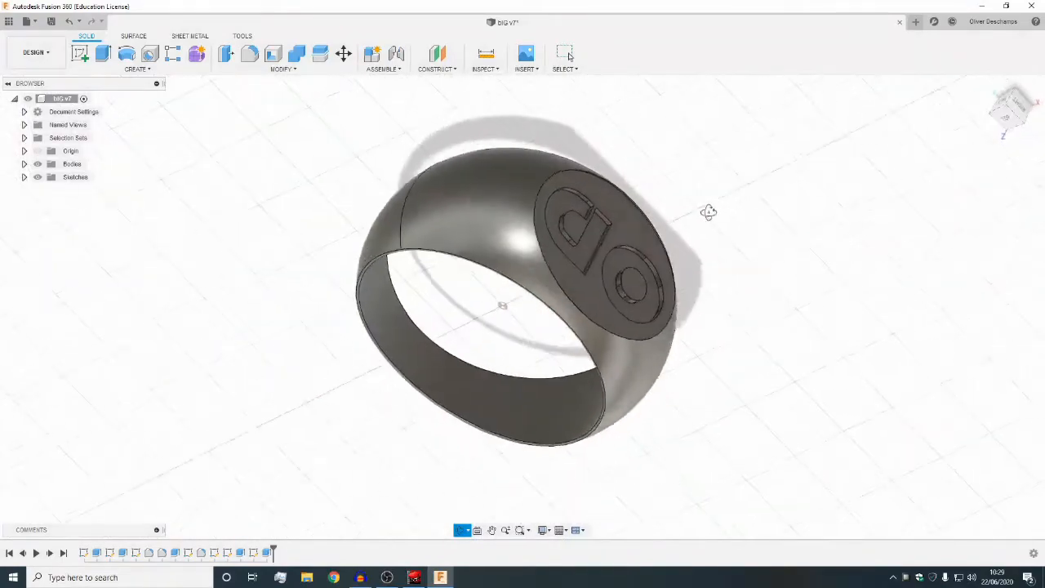
{"action": "left_click_drag", "start_coordinate": [708, 212], "coordinate": [743, 333]}
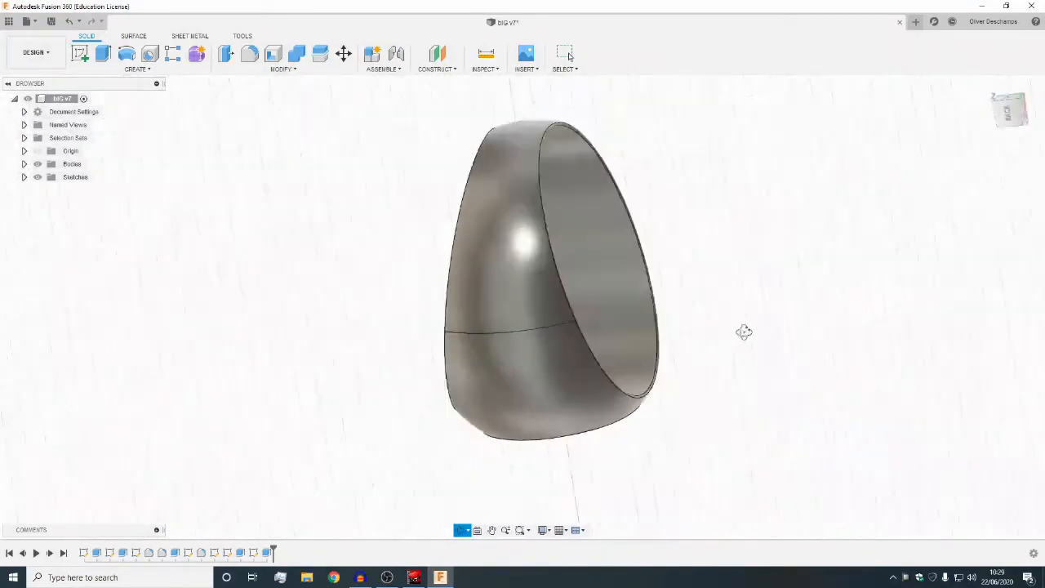
{"action": "left_click_drag", "start_coordinate": [743, 333], "coordinate": [857, 195]}
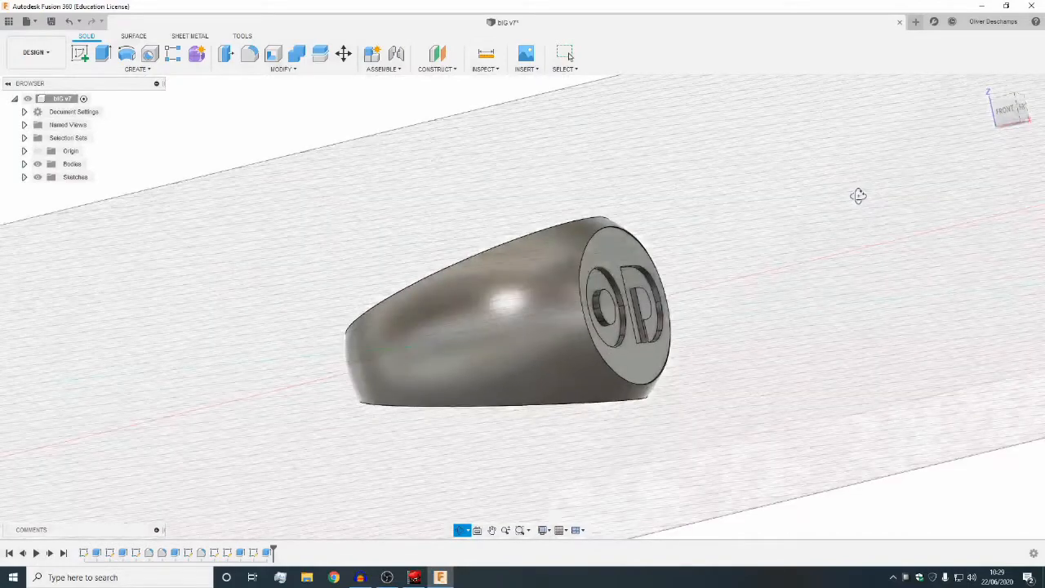